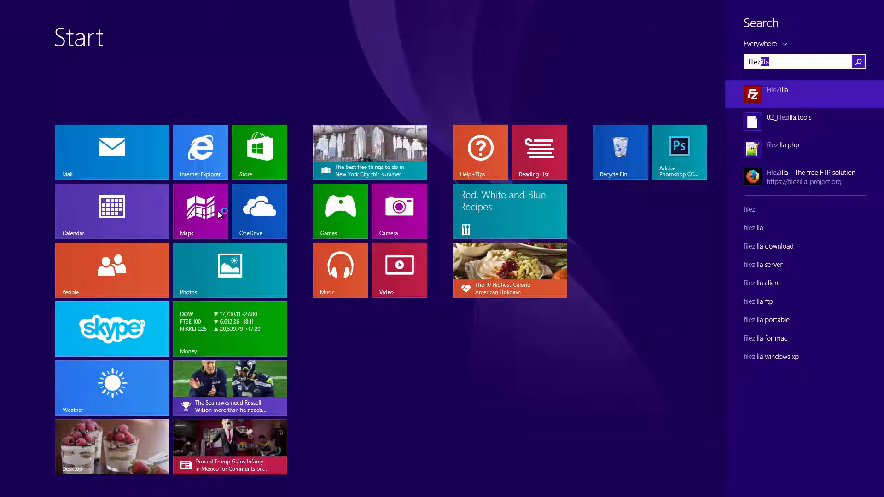
- Launch FileZilla from the Windows Start screen search results
{"action": "left_click", "coordinate": [776, 93]}
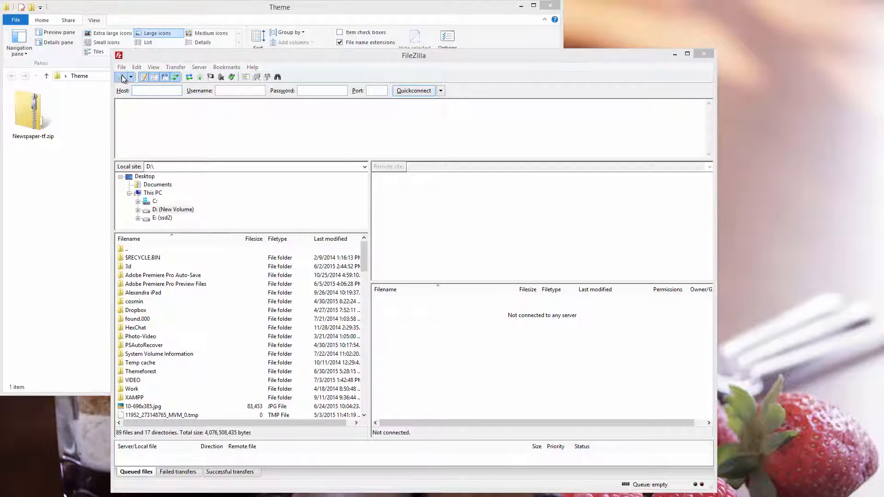
- Connect to the saved localhost site from the Site Manager
{"action": "left_click", "coordinate": [121, 76]}
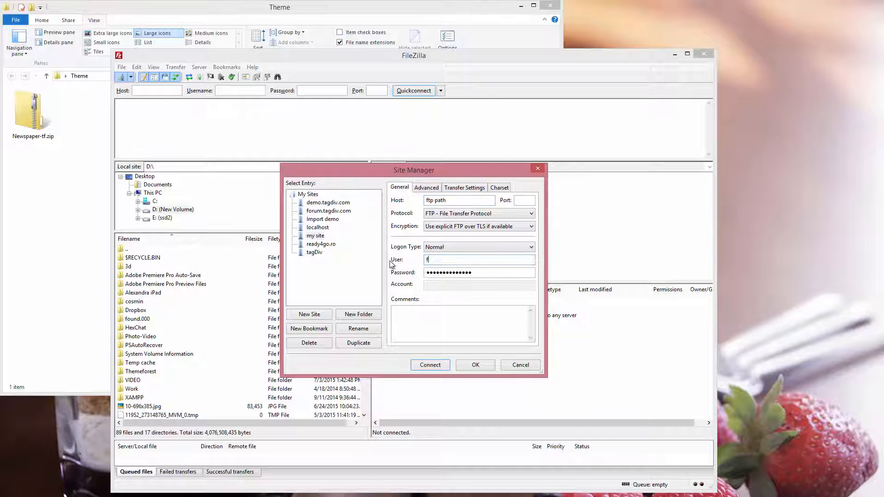
{"action": "left_click", "coordinate": [429, 365]}
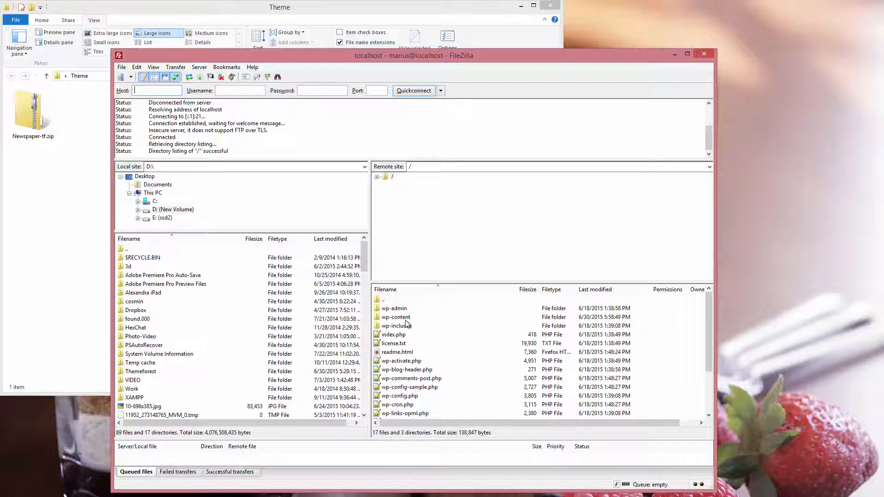
- Browse the remote side to wp-content/themes and move the FileZilla window aside
{"action": "double_click", "coordinate": [396, 317]}
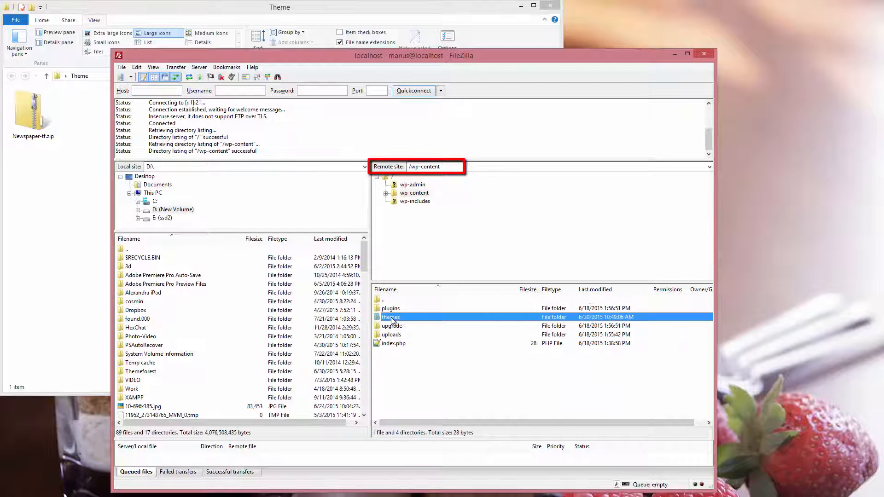
{"action": "double_click", "coordinate": [389, 316]}
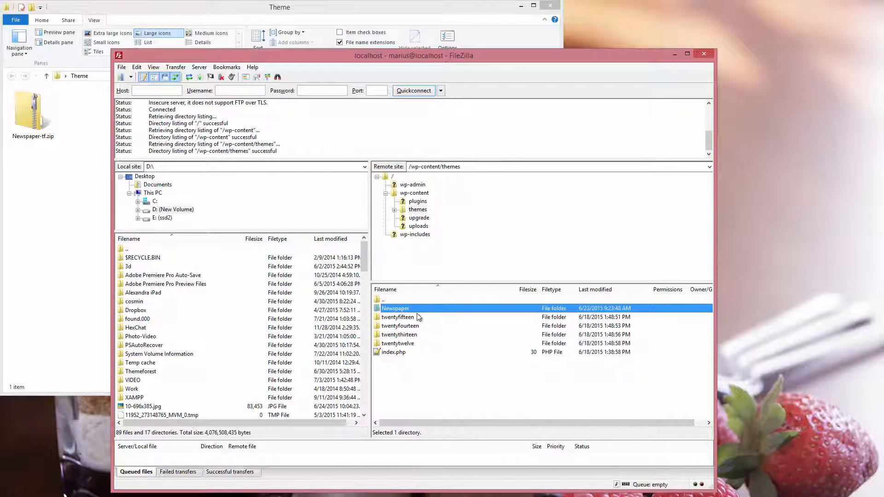
{"action": "left_click_drag", "start_coordinate": [413, 55], "coordinate": [536, 60]}
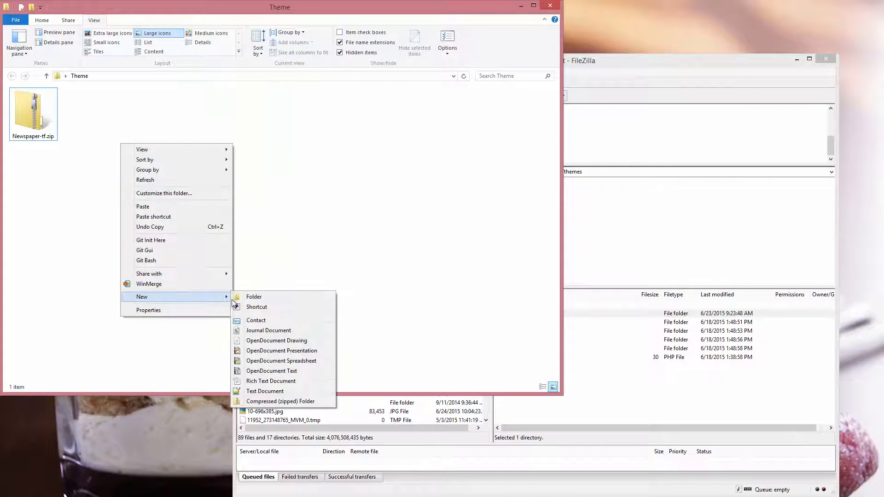
- Create a 'Backup old theme' folder next to Newspaper-tf.zip and open it
{"action": "left_click", "coordinate": [253, 296]}
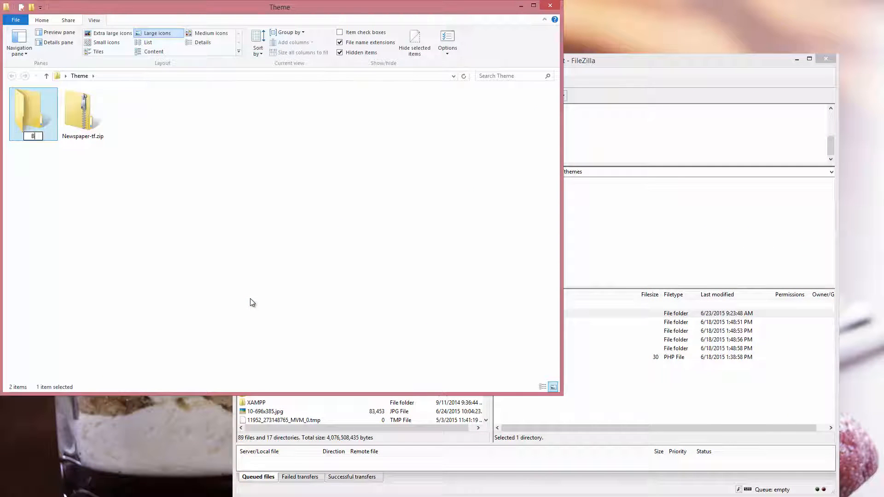
{"action": "type", "text": "ackup old theme"}
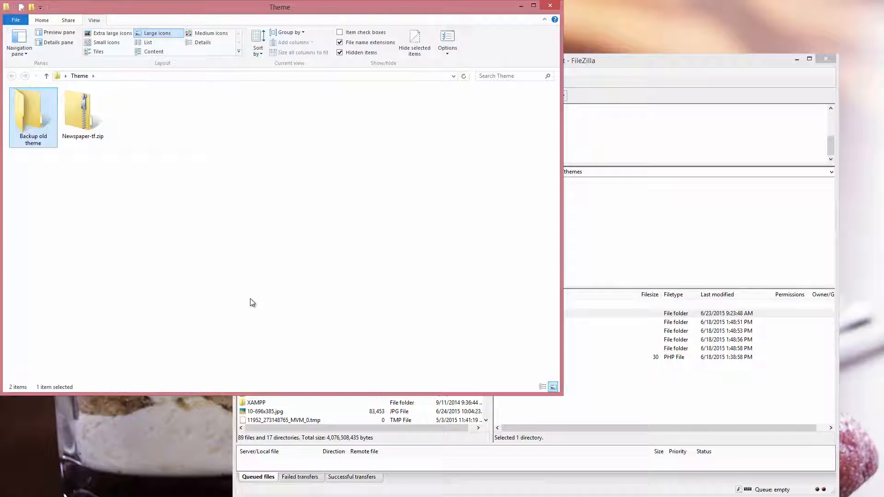
{"action": "double_click", "coordinate": [33, 110]}
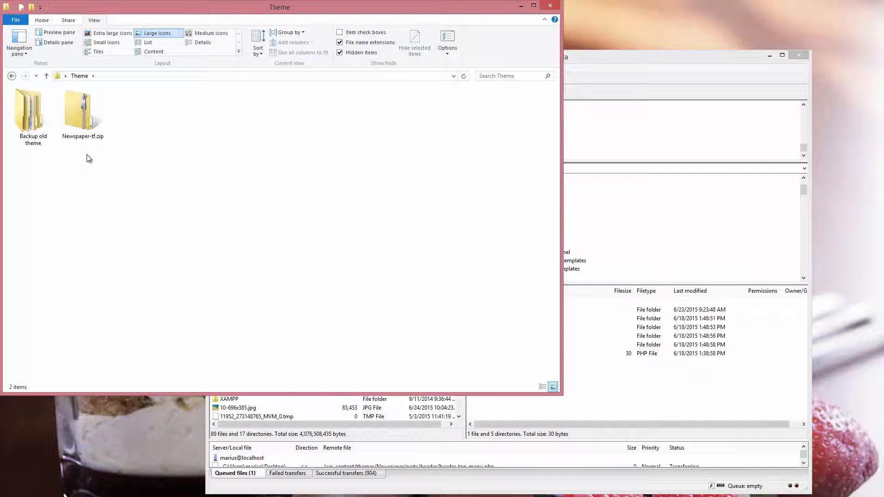
- Extract Newspaper-tf.zip into a Newspaper-tf folder and select that folder
{"action": "left_click", "coordinate": [83, 110]}
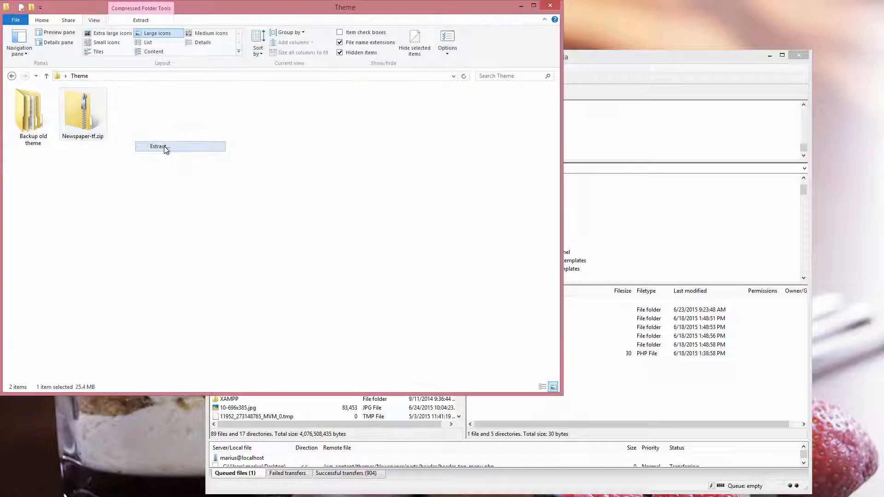
{"action": "left_click", "coordinate": [157, 147]}
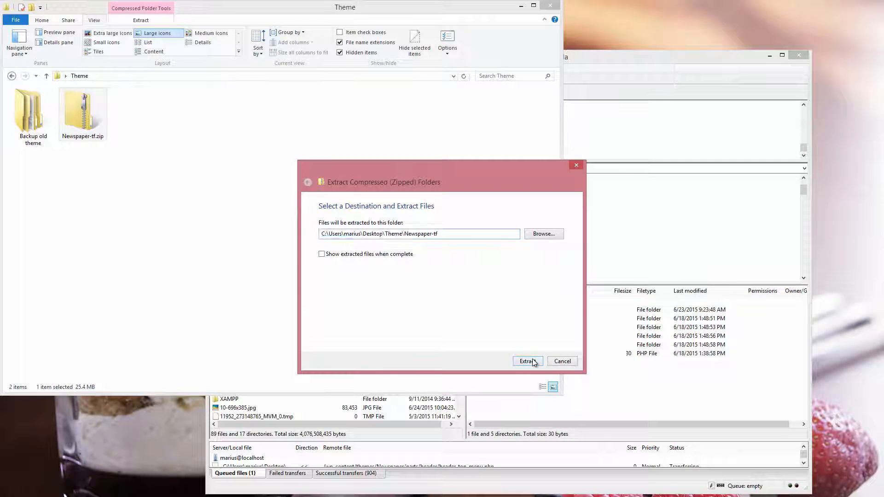
{"action": "left_click", "coordinate": [527, 361]}
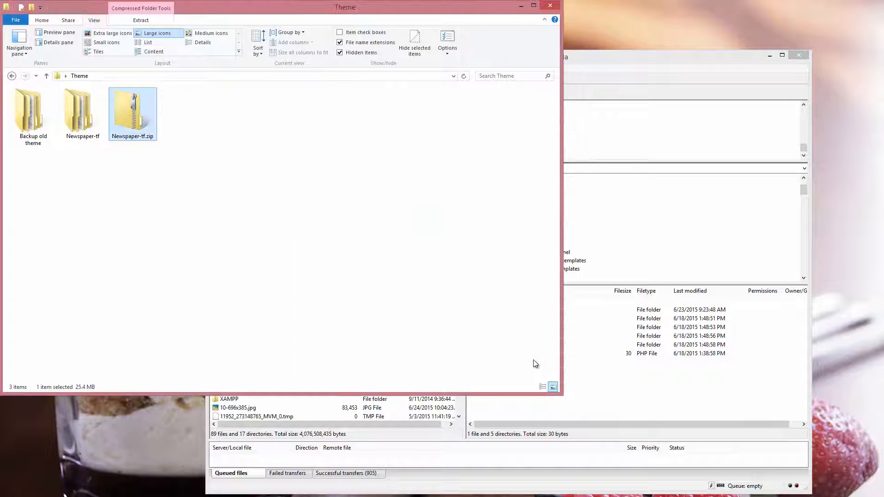
{"action": "left_click", "coordinate": [82, 110]}
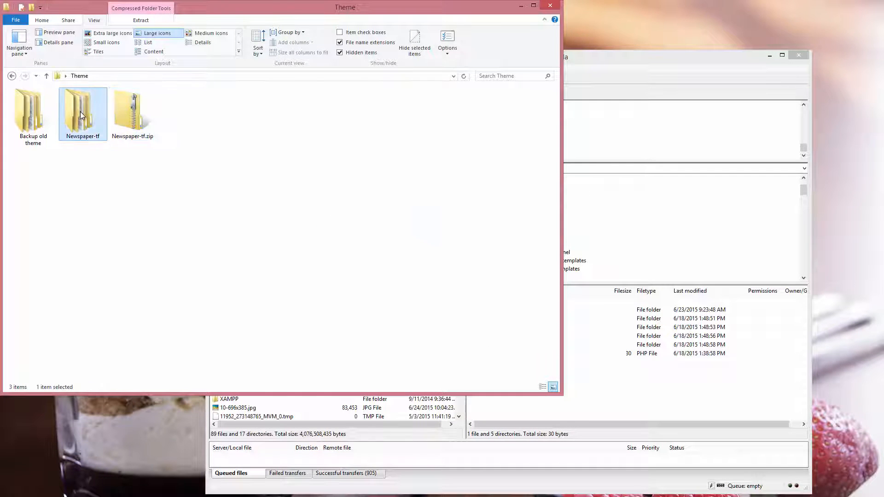
- Inside Newspaper-tf, extract Newspaper.zip to produce the Newspaper theme folder
{"action": "double_click", "coordinate": [83, 113]}
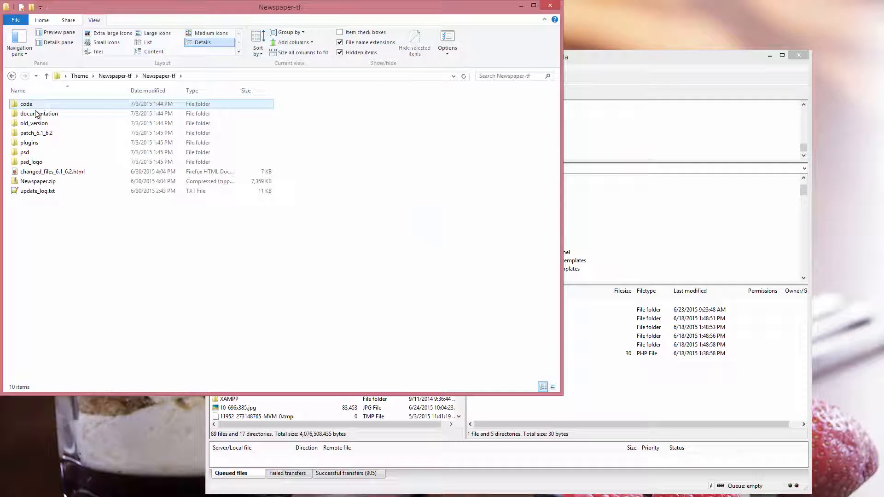
{"action": "left_click", "coordinate": [38, 181]}
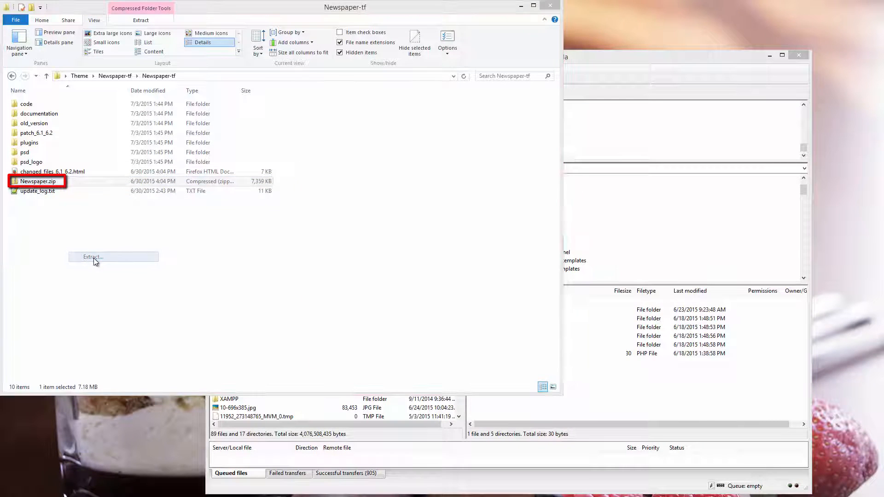
{"action": "left_click", "coordinate": [92, 256]}
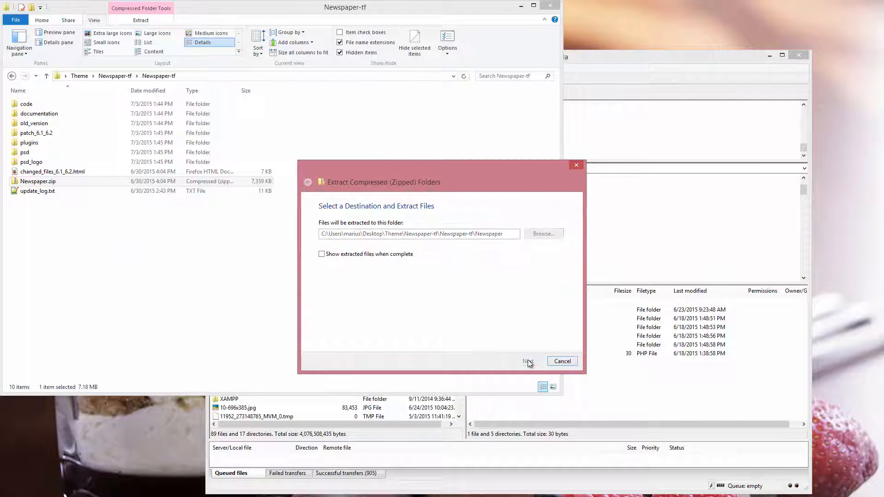
{"action": "left_click", "coordinate": [527, 361]}
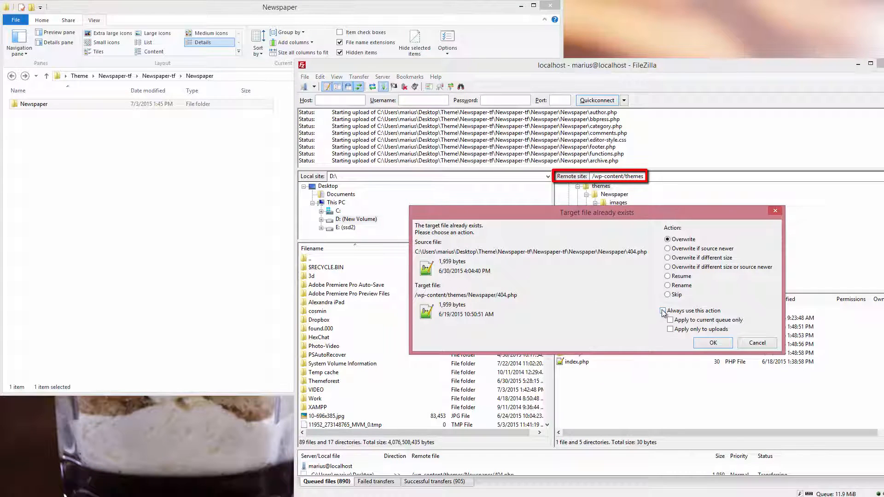
- Overwrite all existing Newspaper theme files, applying the action to every conflict
{"action": "left_click", "coordinate": [661, 311]}
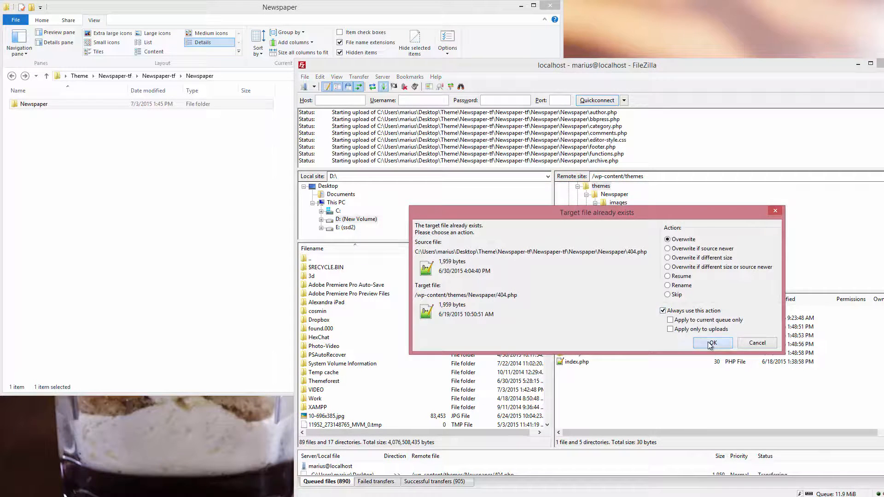
{"action": "left_click", "coordinate": [711, 342]}
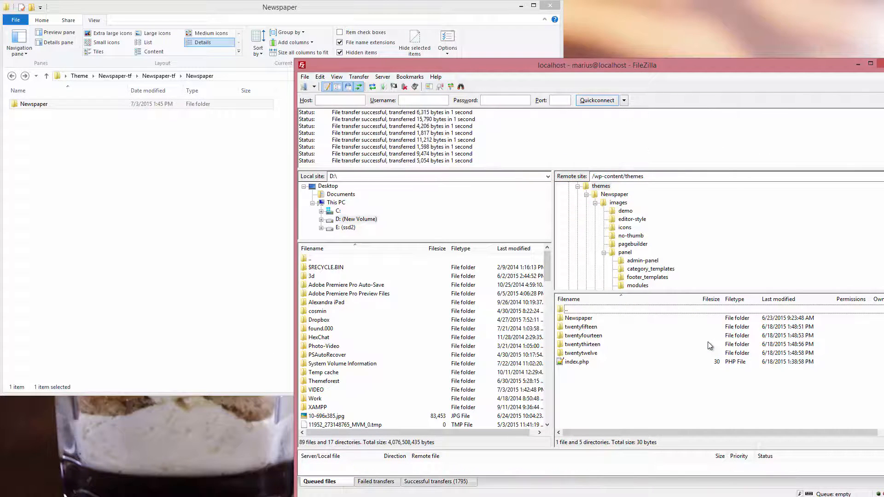
{"action": "mouse_move", "coordinate": [680, 331]}
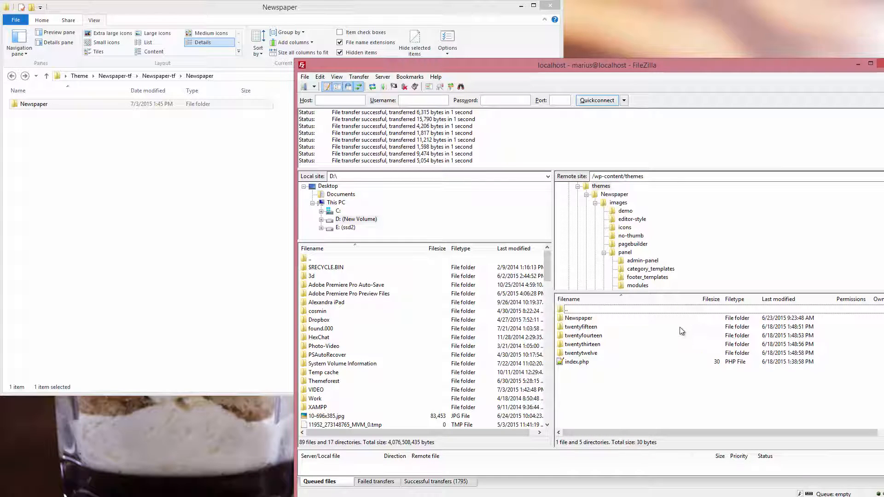